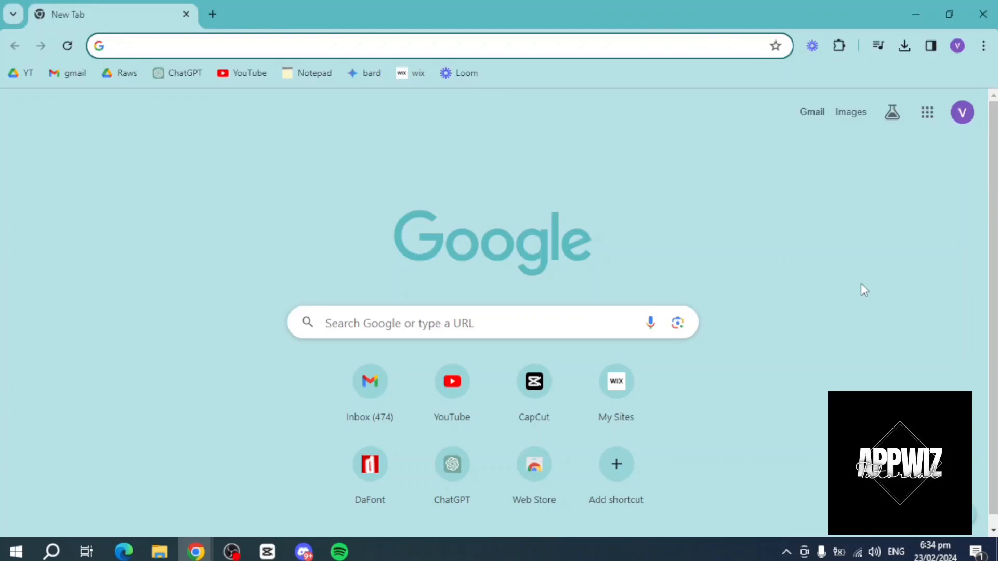
- Go to Chrome's Settings page through the three-dot main menu
left_click(414, 46)
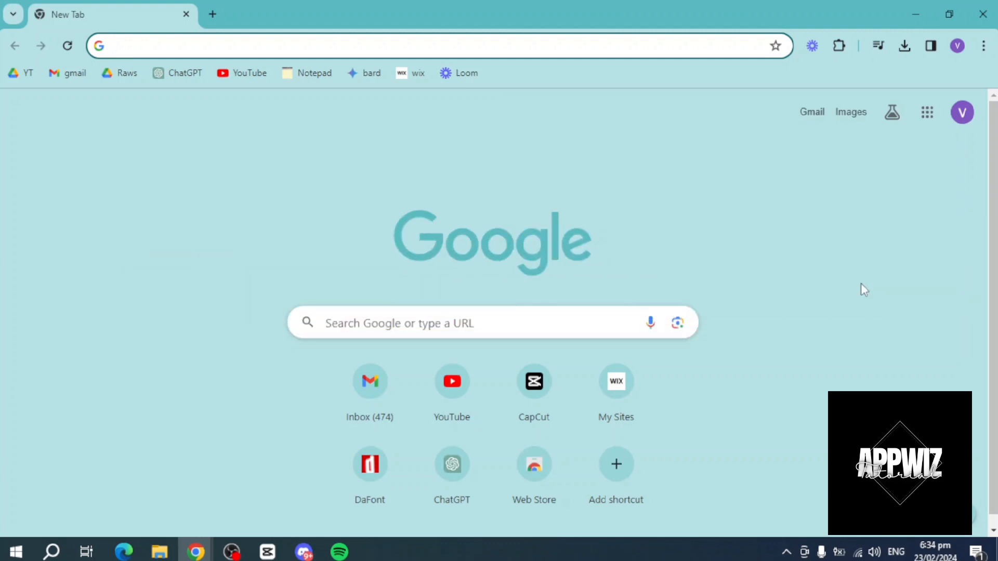
mouse_move(921, 288)
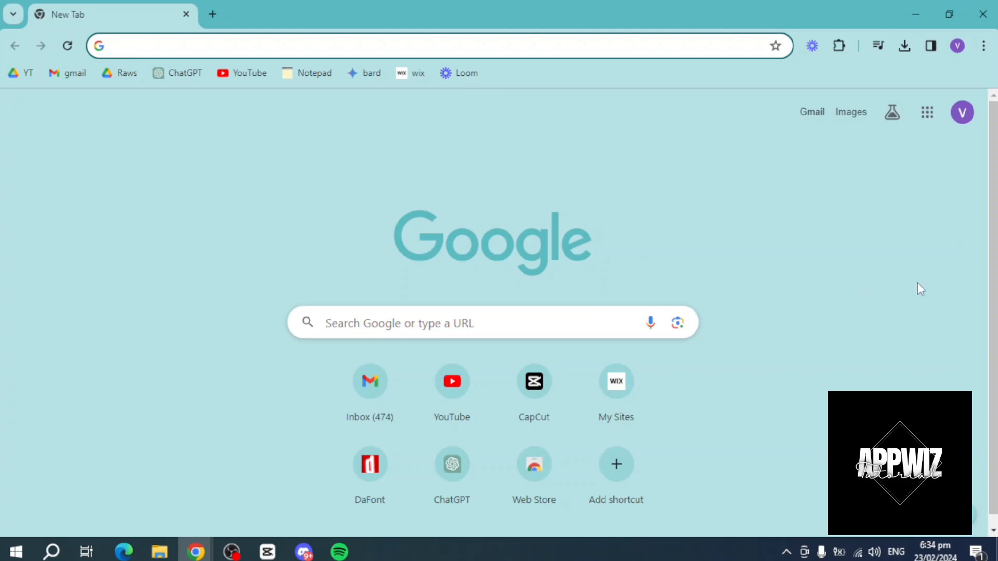
mouse_move(984, 68)
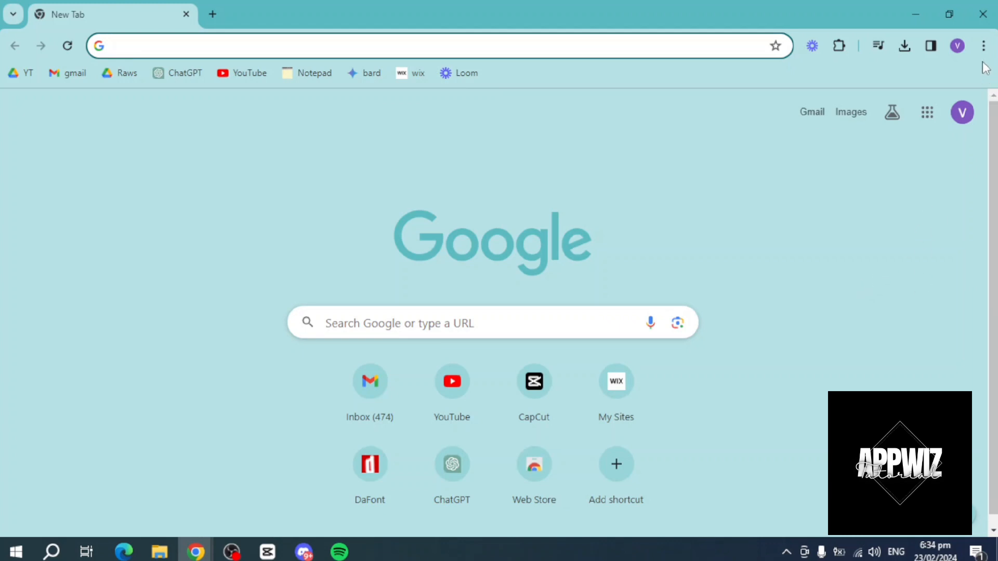
left_click(983, 46)
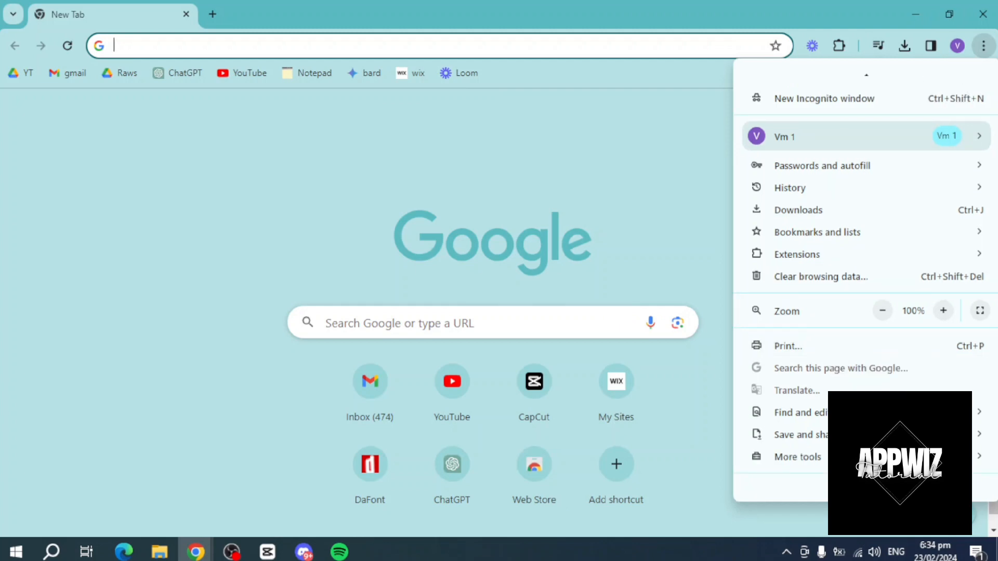
scroll("down", 3)
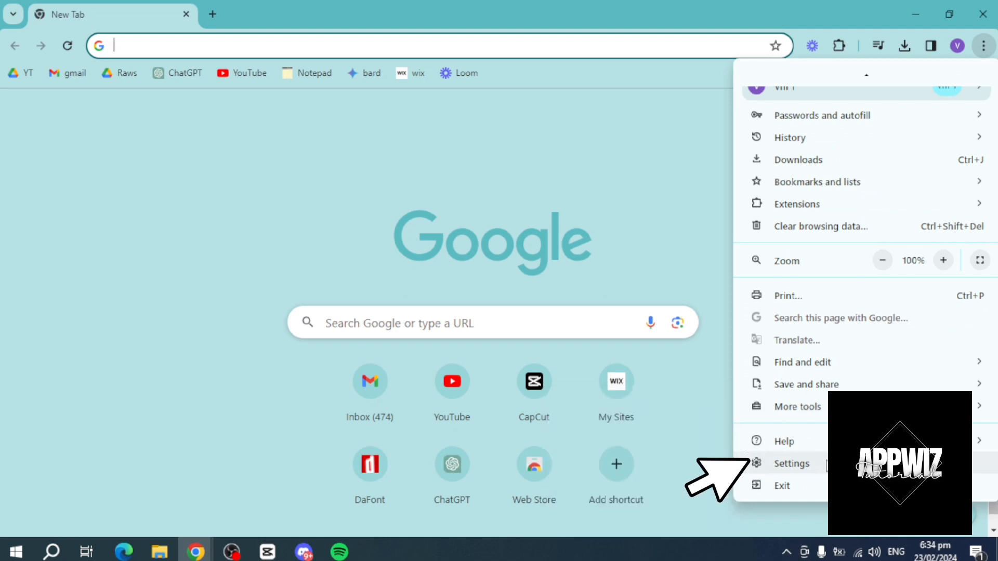
left_click(792, 463)
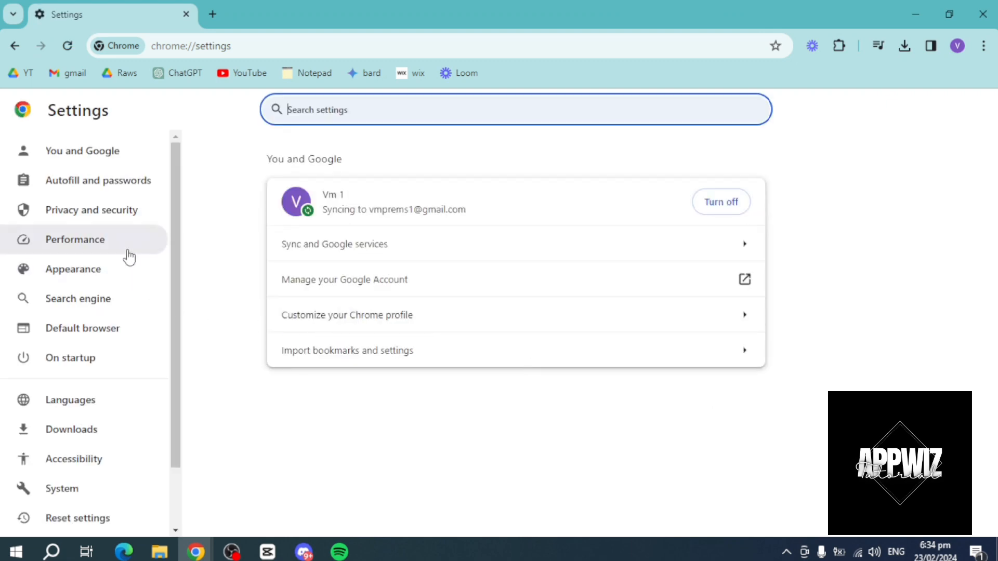
- Set Allow third-party cookies as the default under Privacy and security
left_click(91, 210)
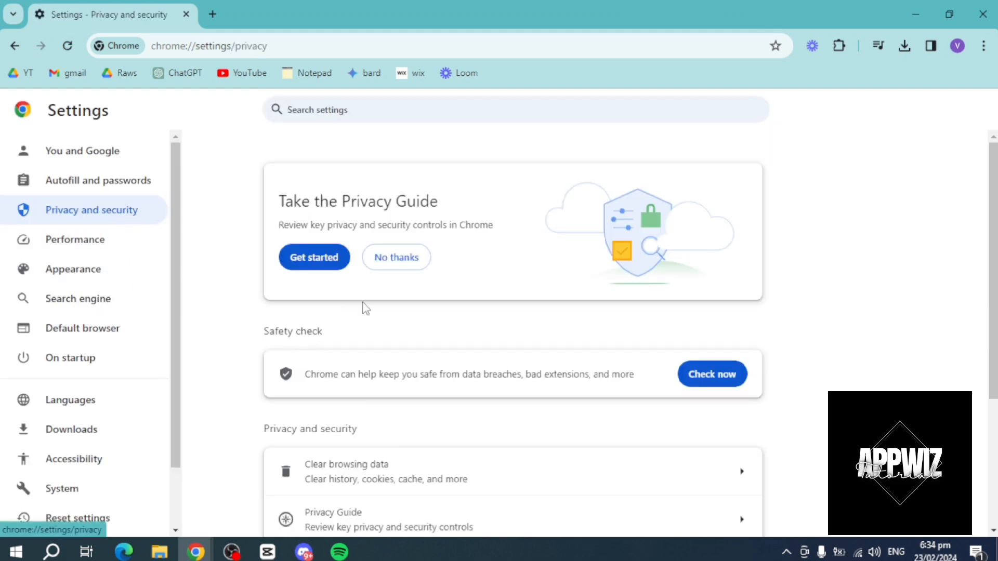
scroll("down", 3)
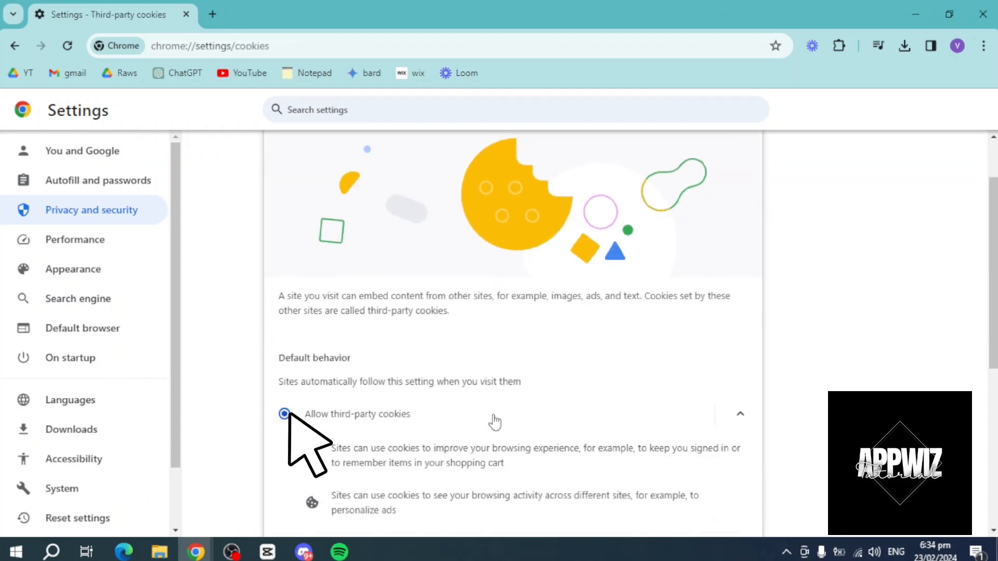
scroll("up", 3)
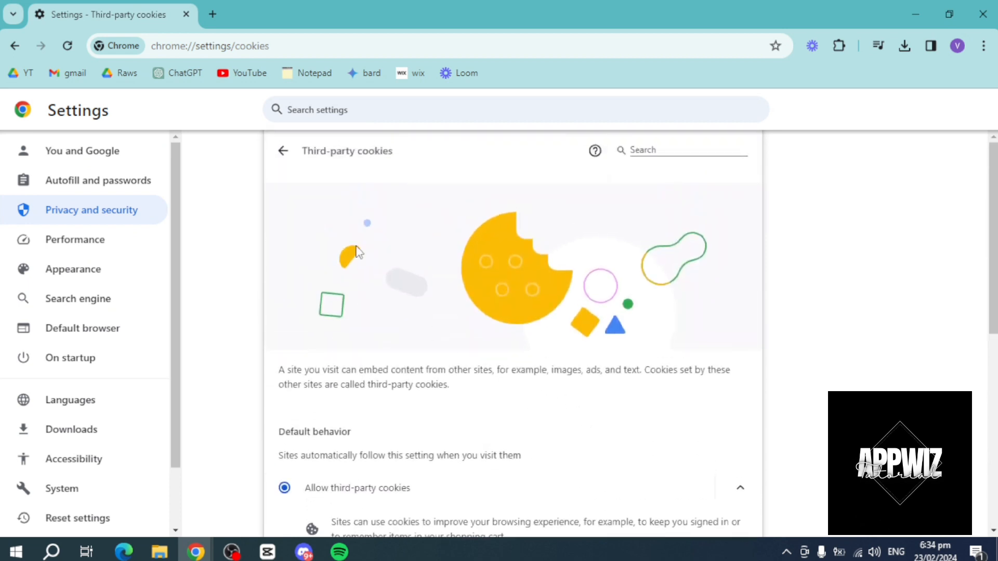
- Clear browsing history, cookies and cached files for all time
left_click(282, 151)
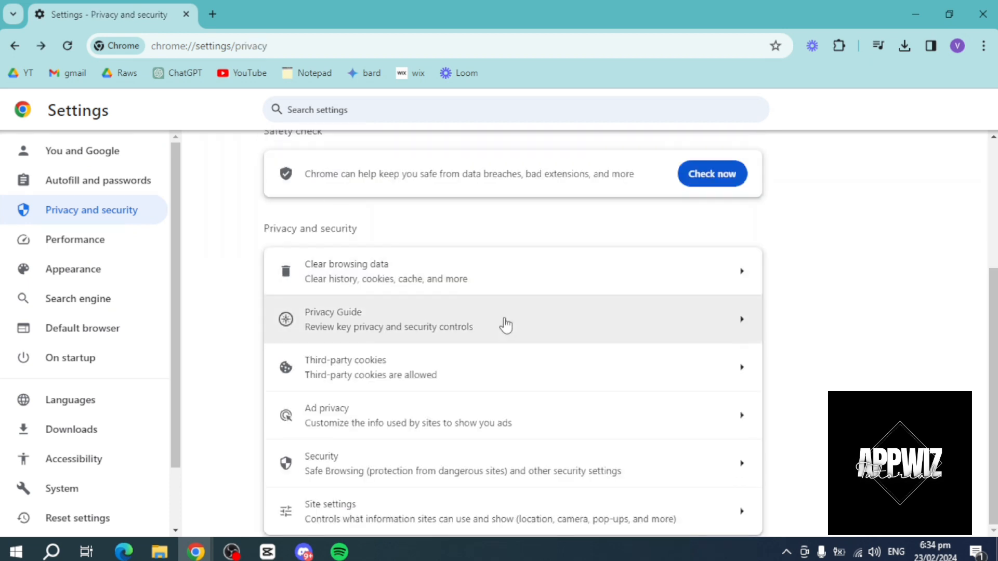
left_click(386, 271)
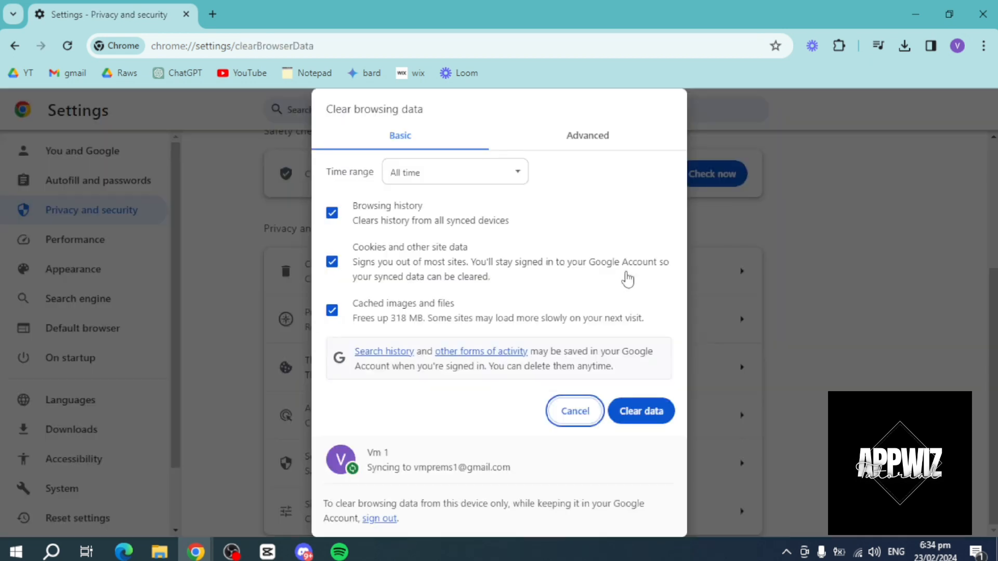
mouse_move(444, 253)
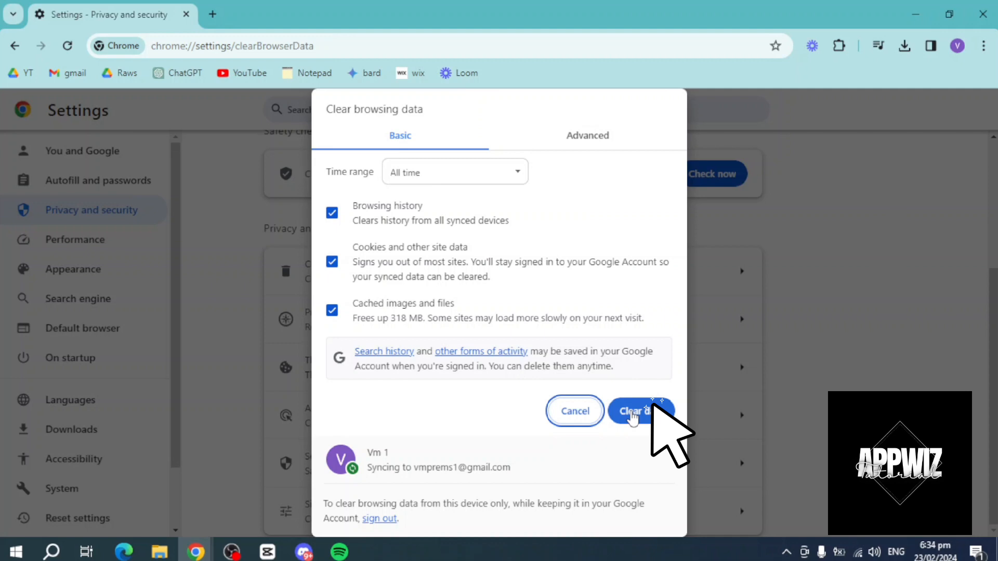
mouse_move(724, 382)
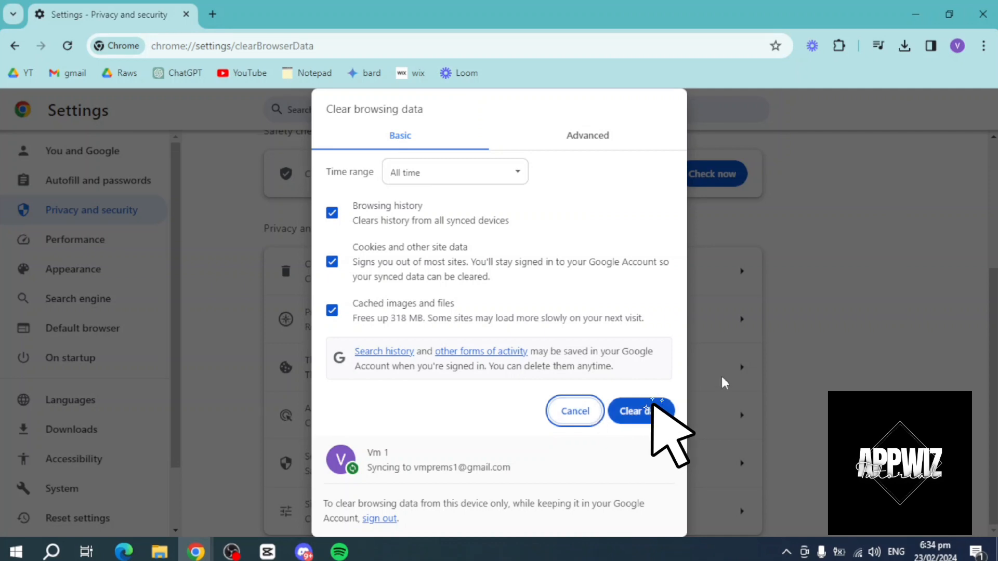
left_click(640, 410)
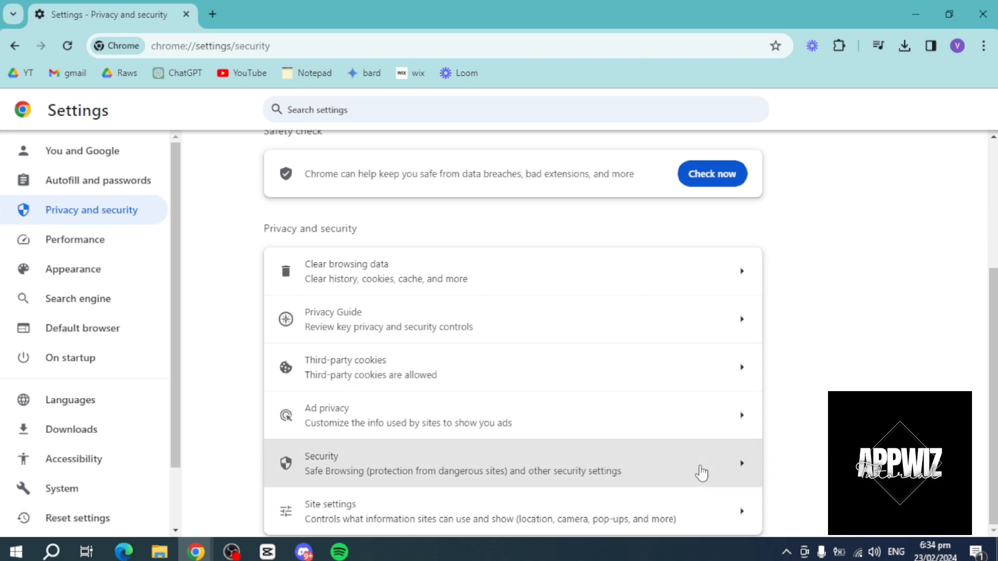
- Go to the Security settings and scroll to the Advanced section
left_click(462, 463)
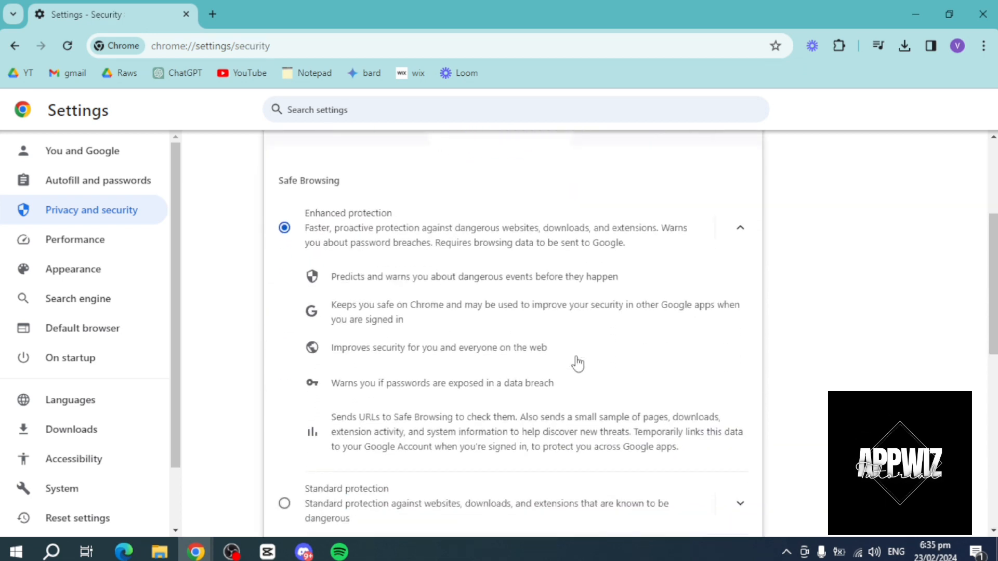
scroll("down", 3)
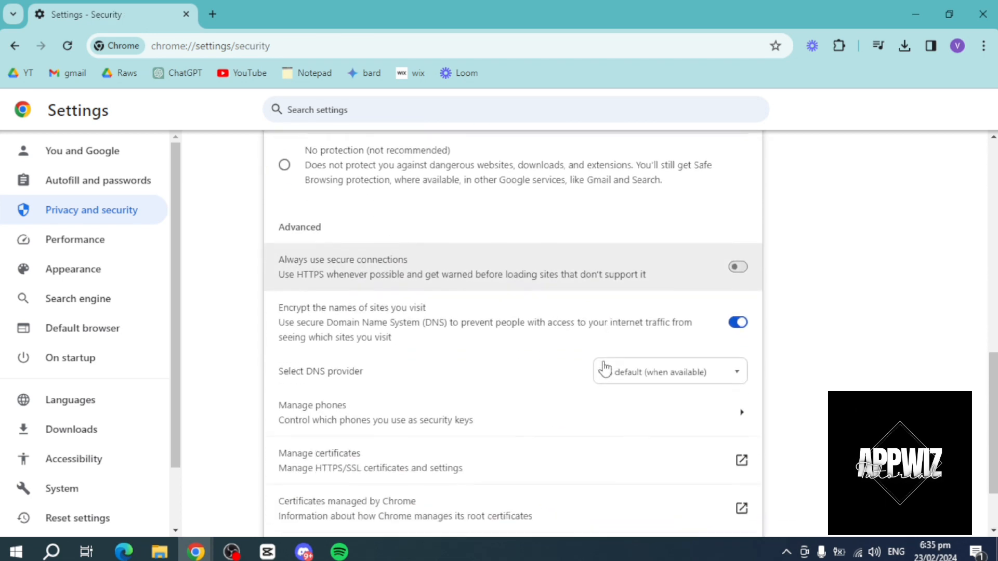
scroll("down", 3)
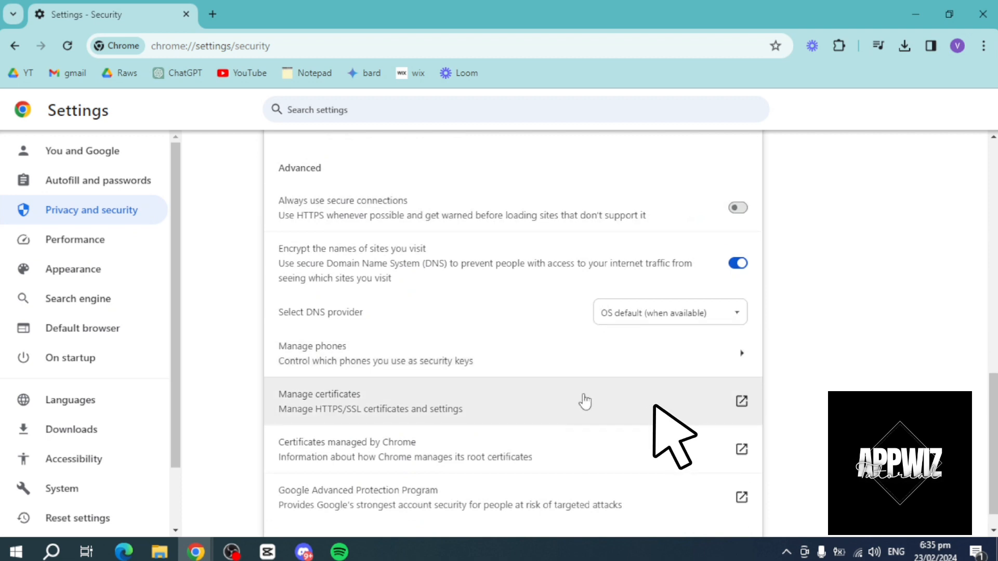
- Tick Client Authentication in the certificate manager's Advanced Options dialog
left_click(741, 401)
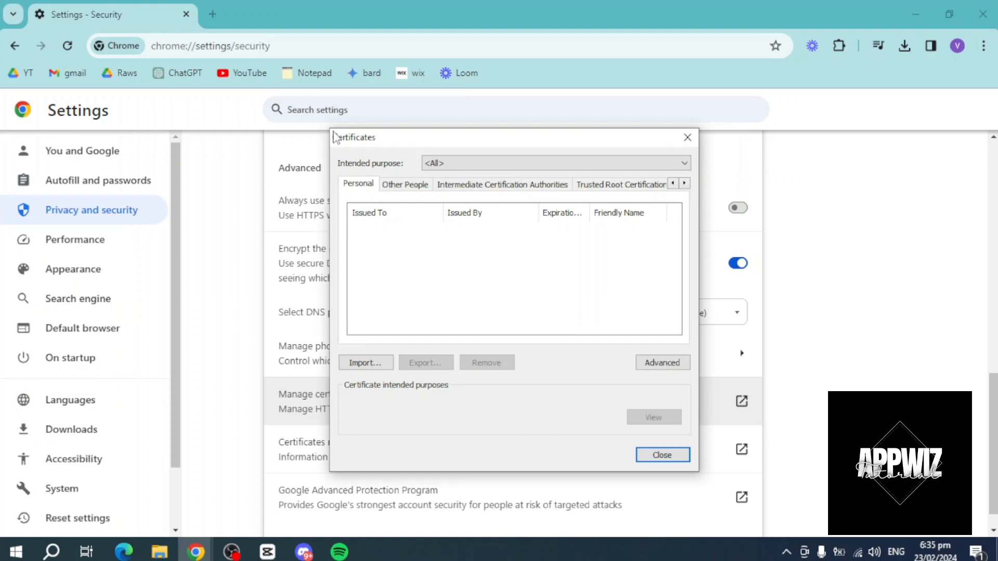
mouse_move(615, 332)
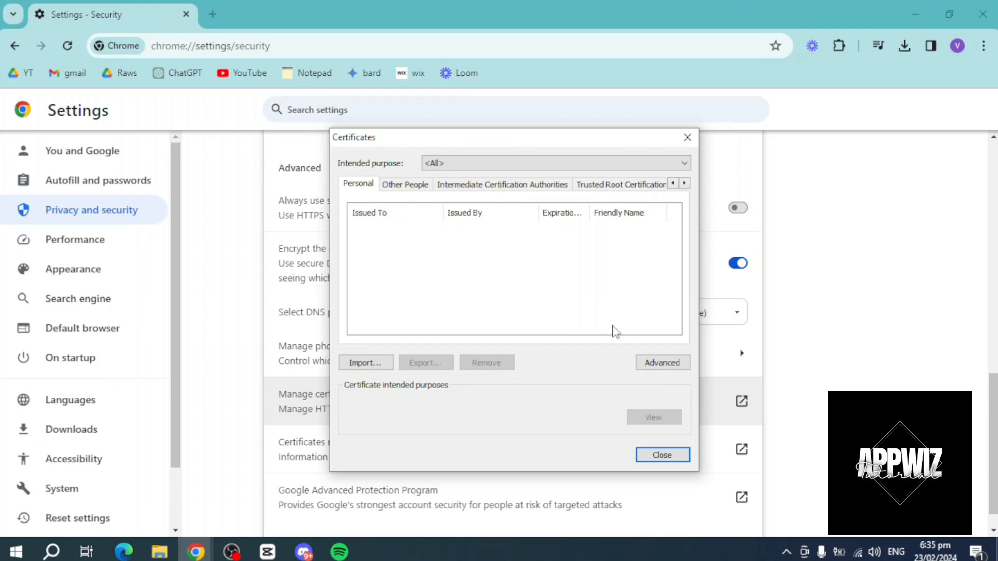
left_click(662, 363)
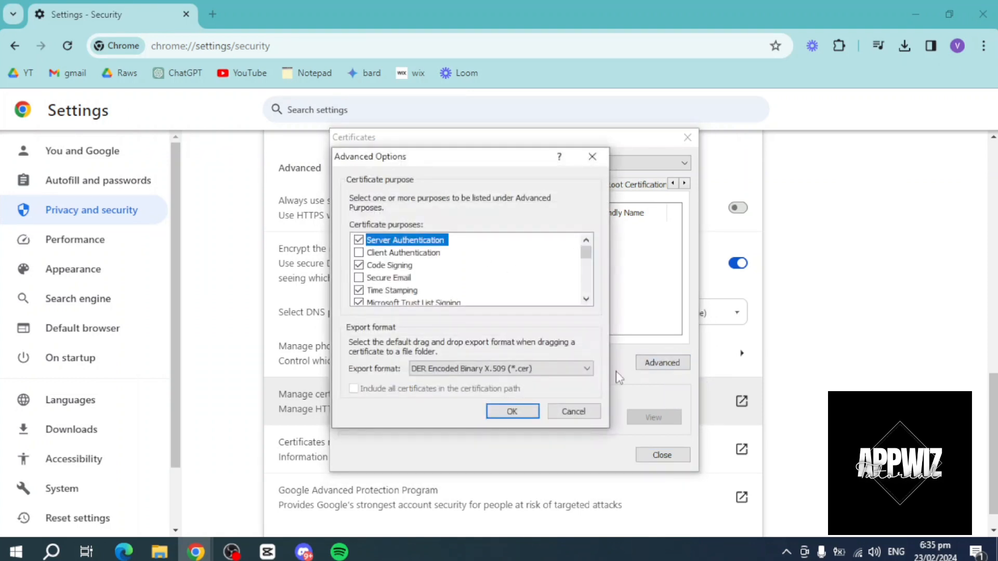
mouse_move(382, 281)
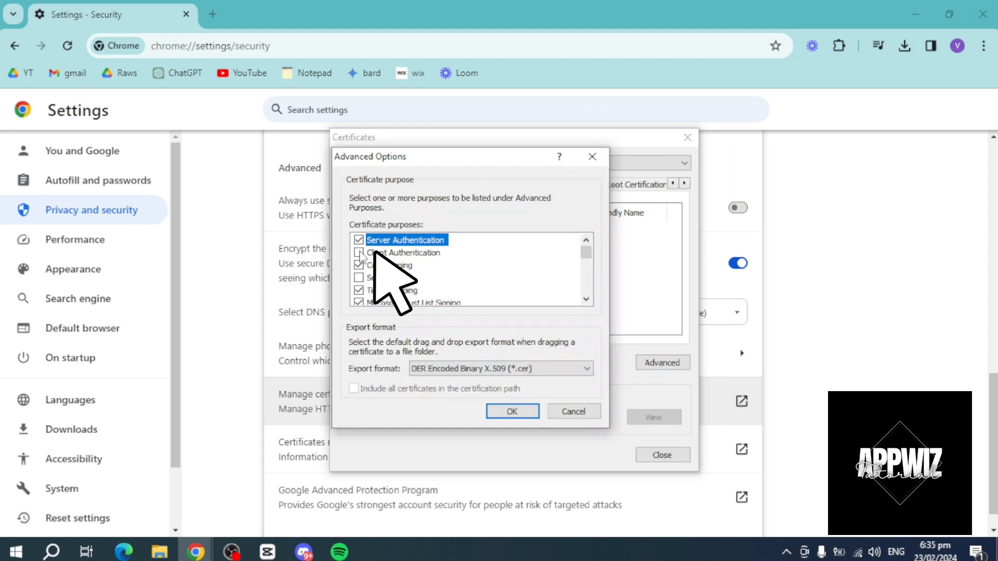
left_click(358, 252)
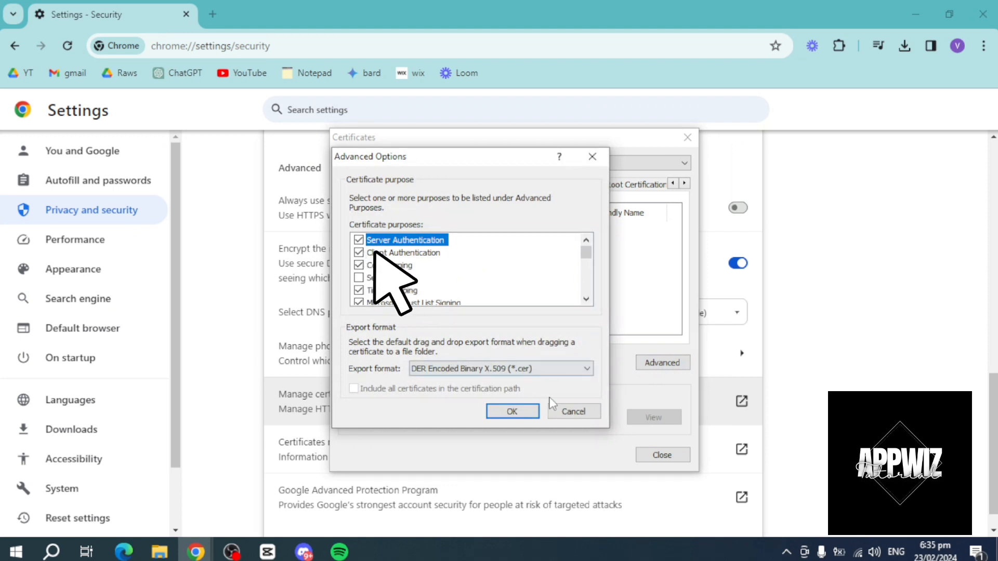